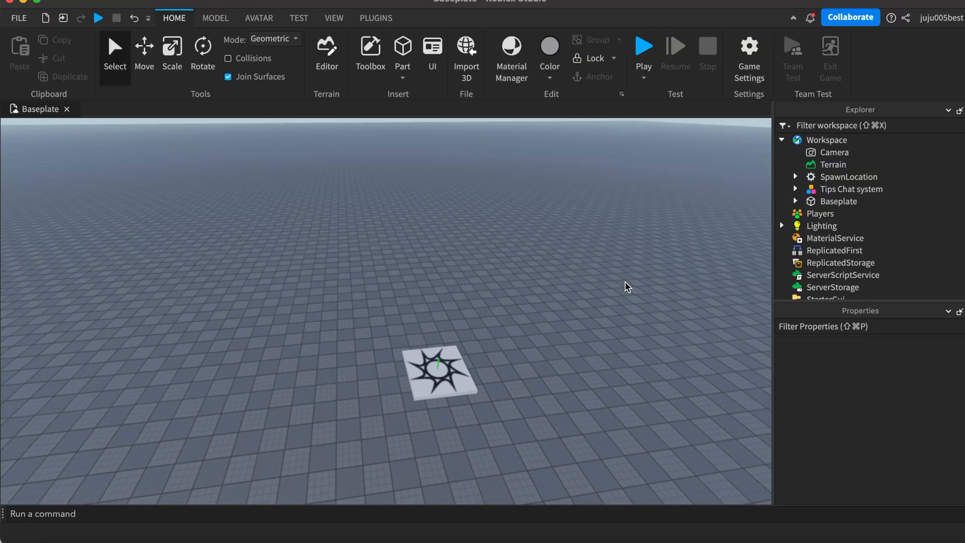
- Cut SystemChatHint from the Tips Chat system model and paste it into StarterPlayerScripts
left_click(794, 189)
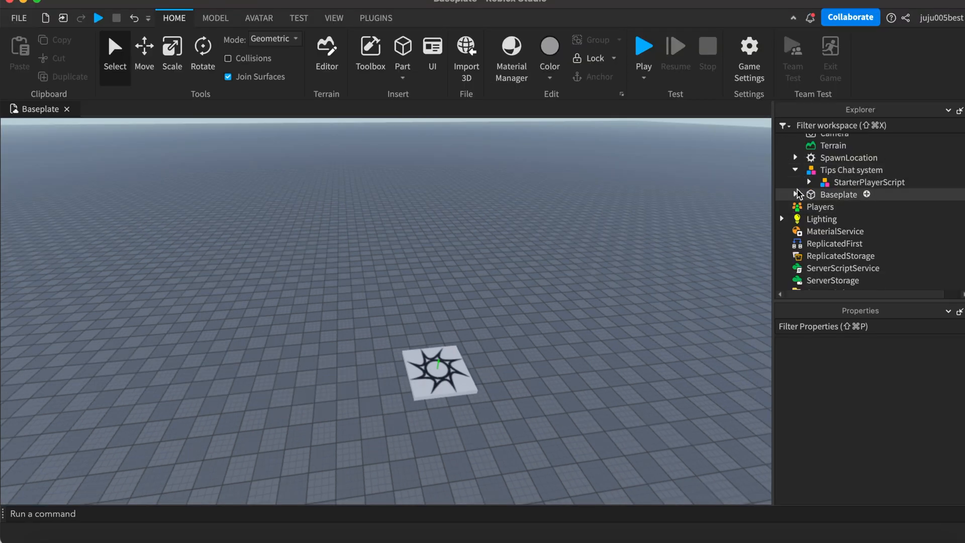
left_click(874, 148)
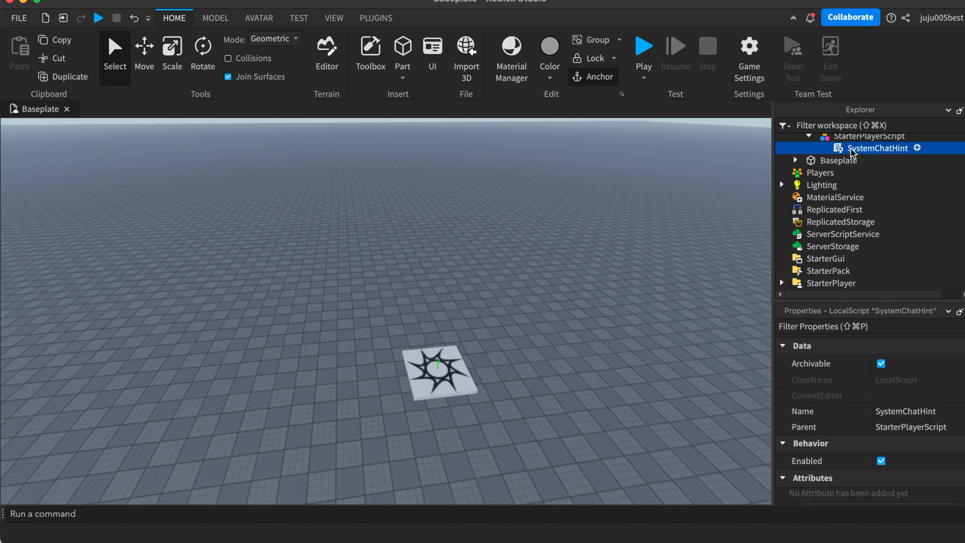
mouse_move(905, 171)
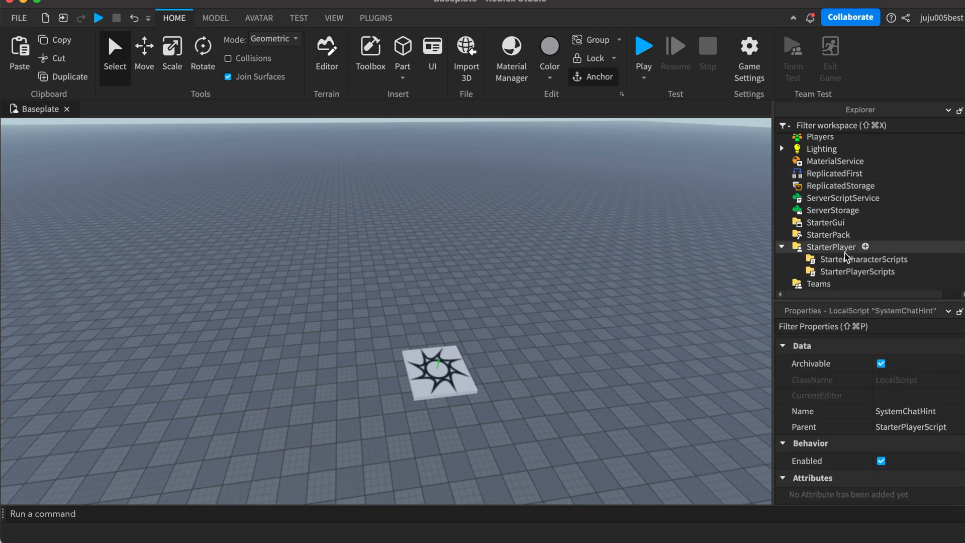
right_click(855, 259)
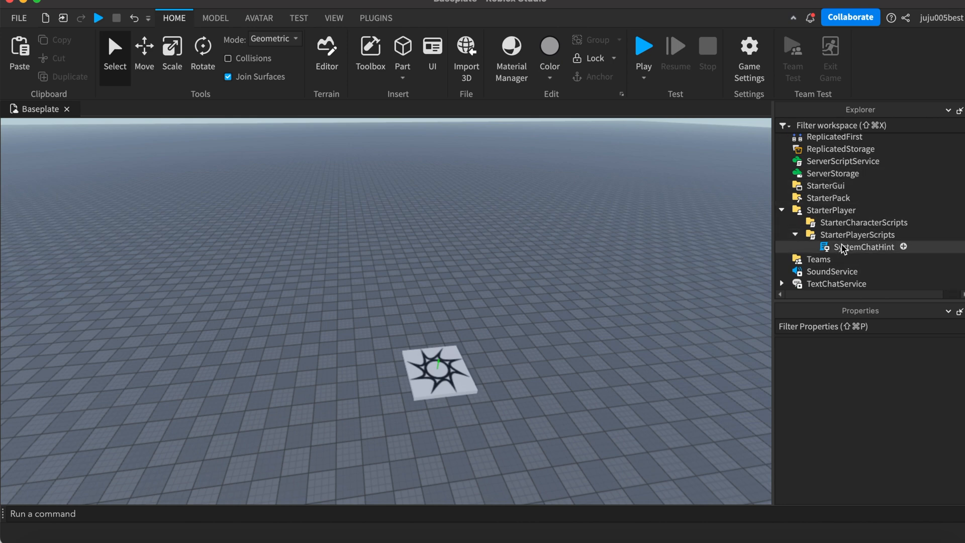
- View SystemChatHint's tip message list and its 20-second message interval in the editor
double_click(864, 247)
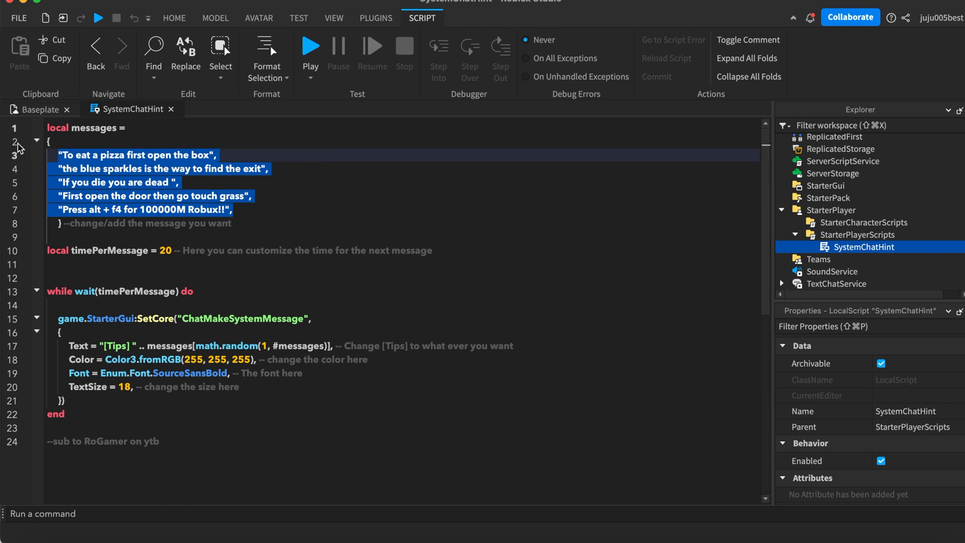
left_click(60, 154)
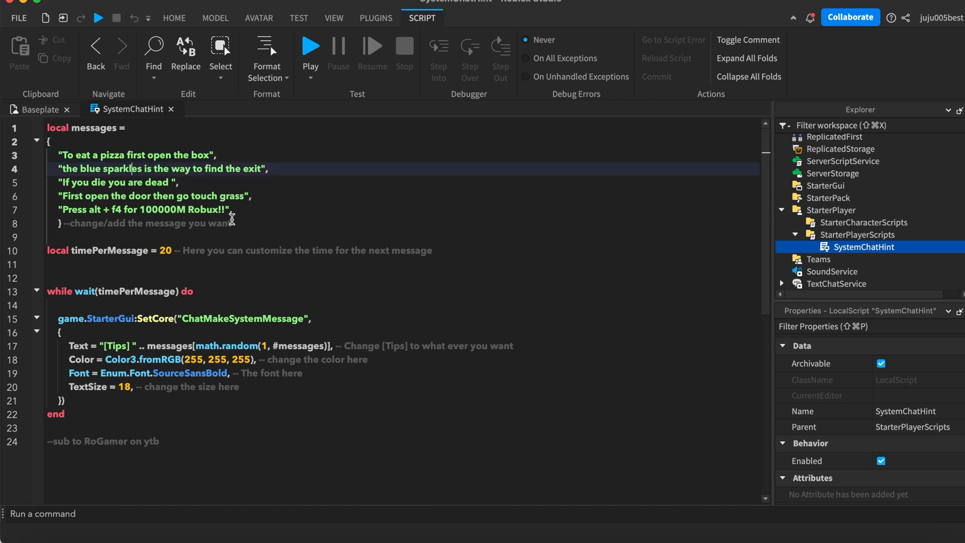
scroll("down", 3)
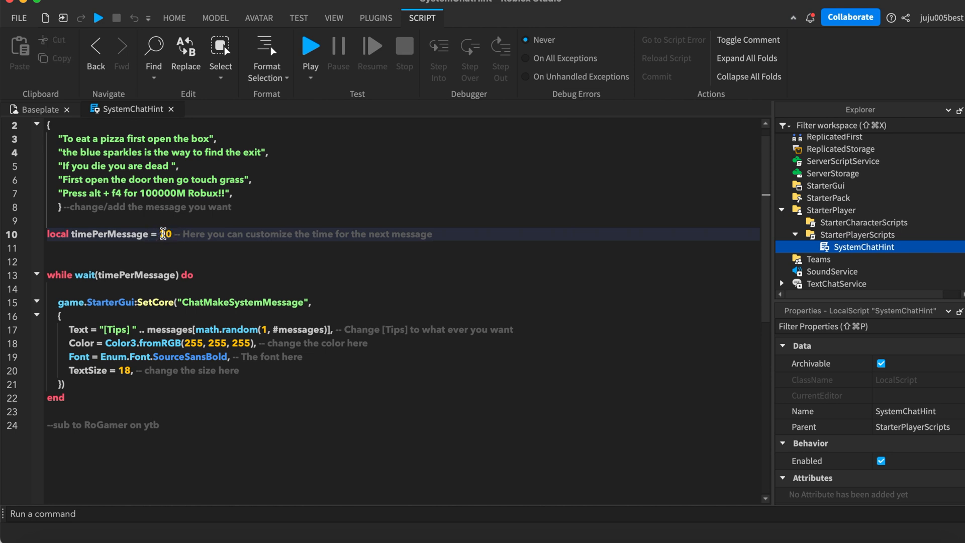
- Set timePerMessage to 5, colour to RGB 100, 236, 255 and font to LuckiestGuy
type("5")
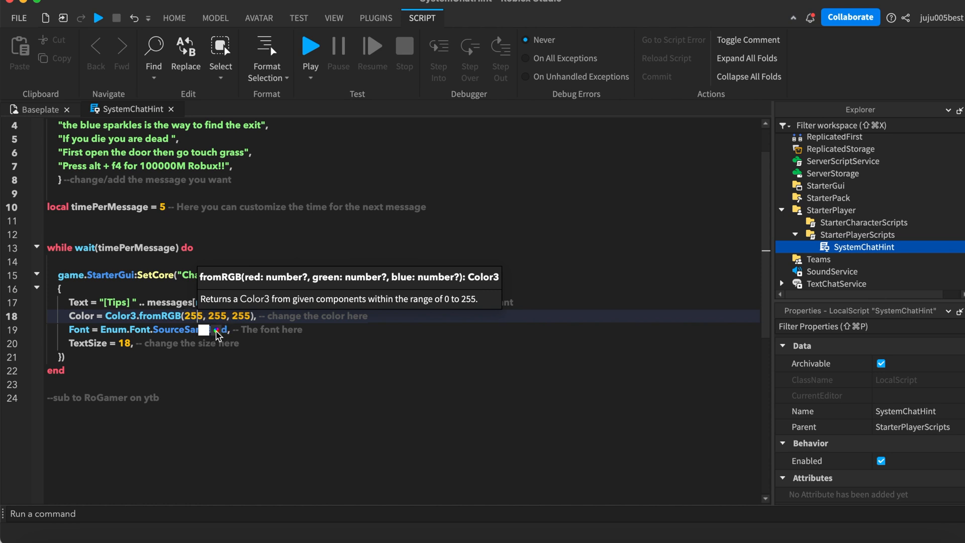
left_click(205, 329)
type("LuckiestGuy")
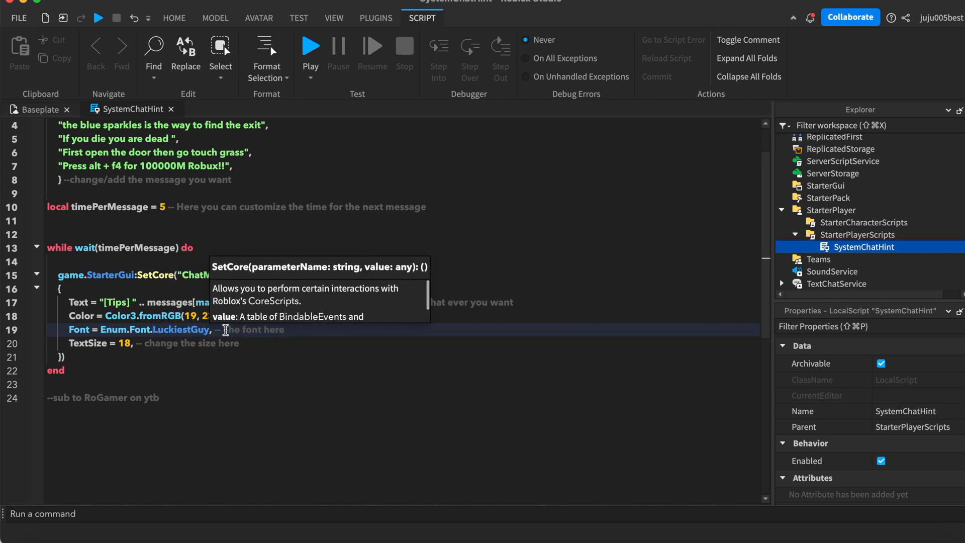
mouse_move(203, 371)
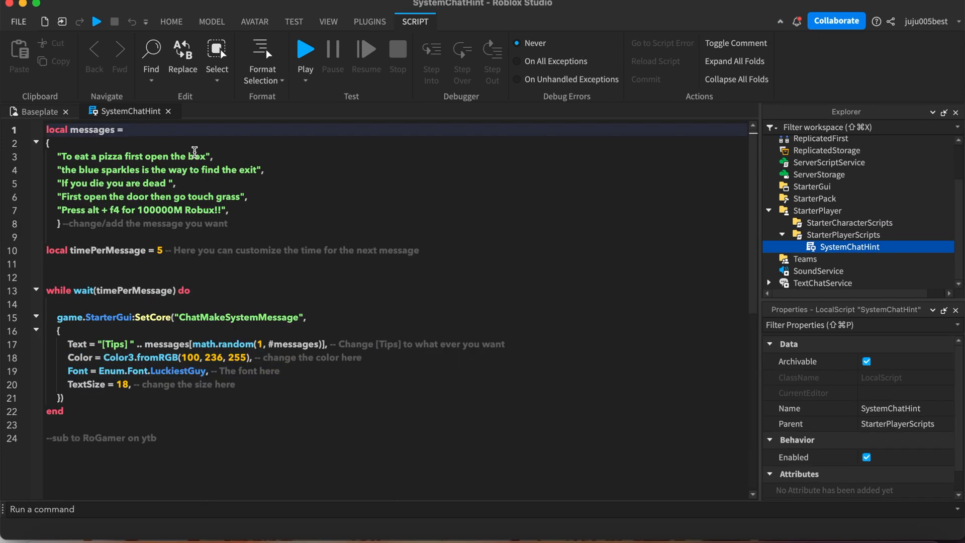
mouse_move(224, 240)
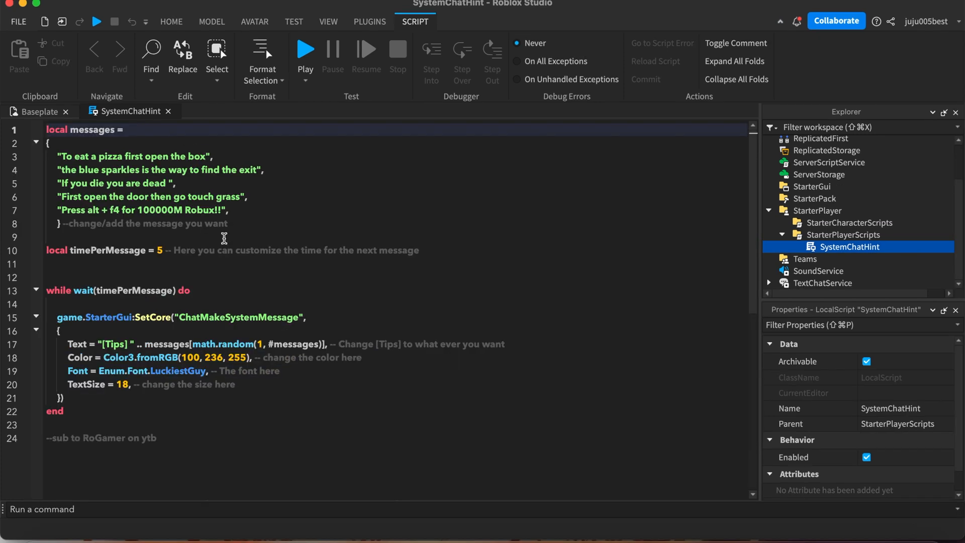
left_click(39, 112)
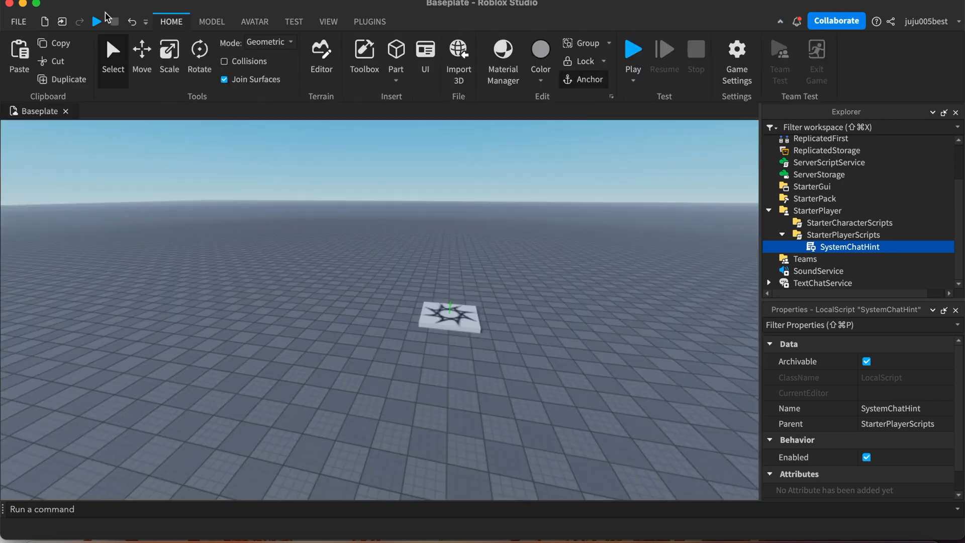
left_click(632, 48)
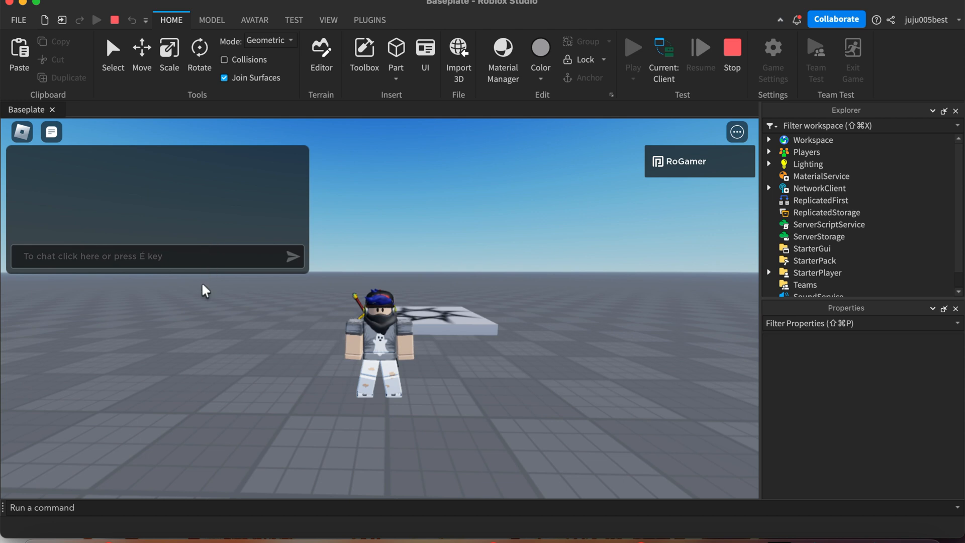
mouse_move(198, 280)
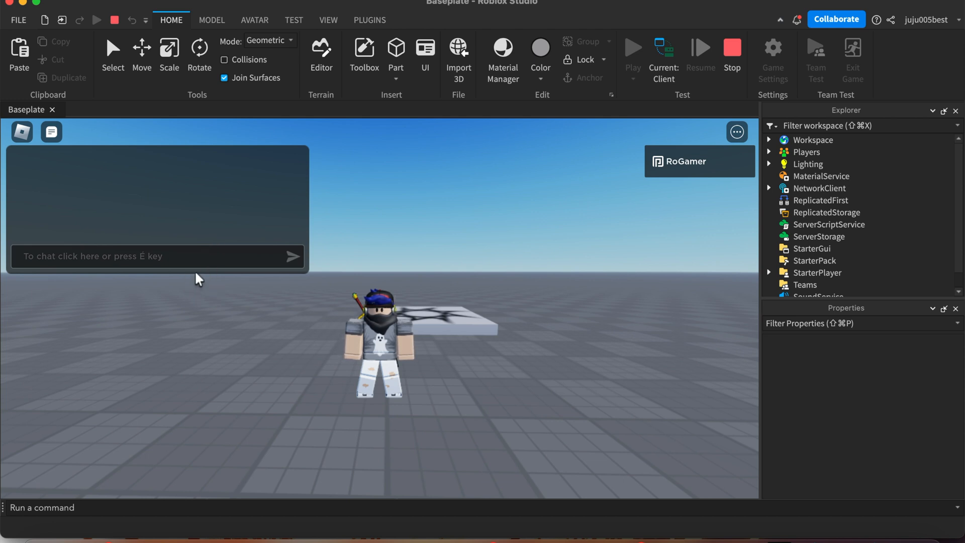
mouse_move(453, 240)
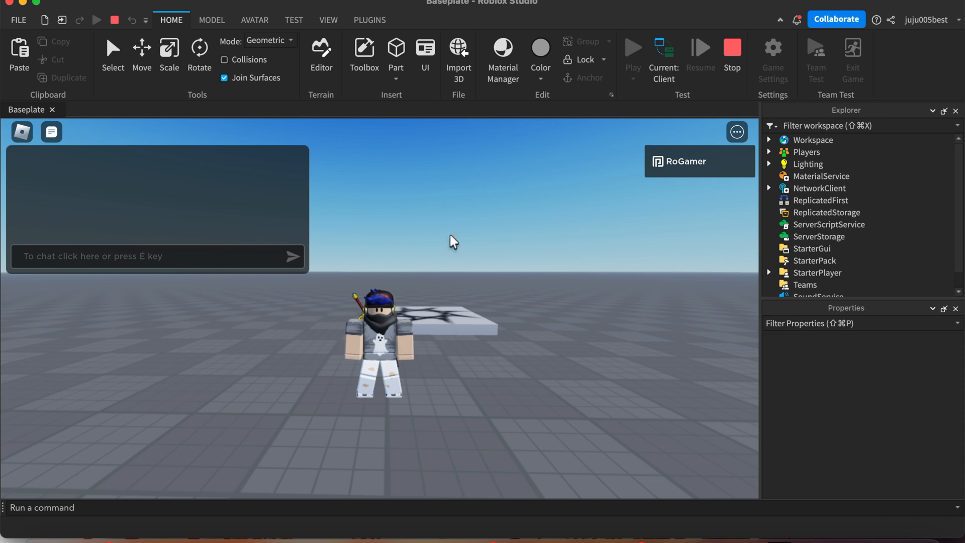
mouse_move(819, 236)
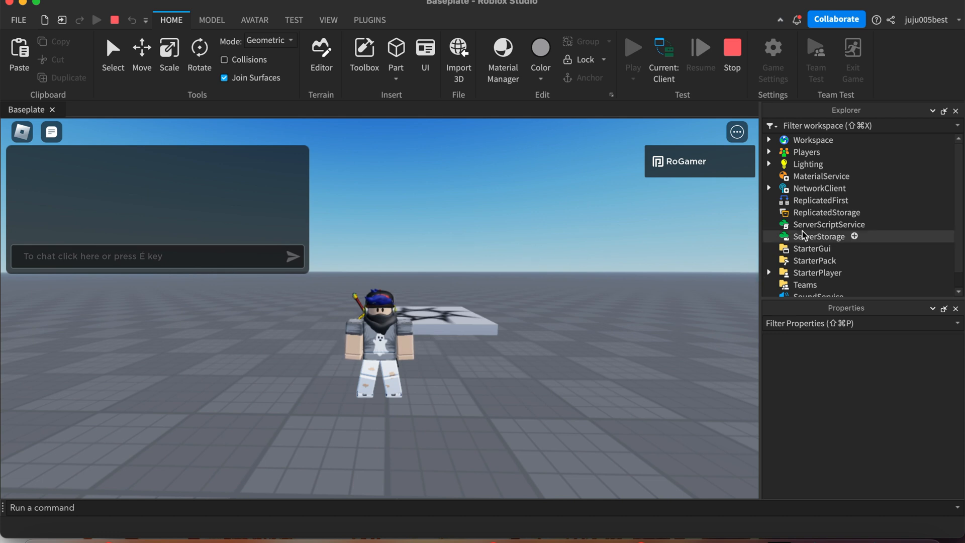
scroll("down", 3)
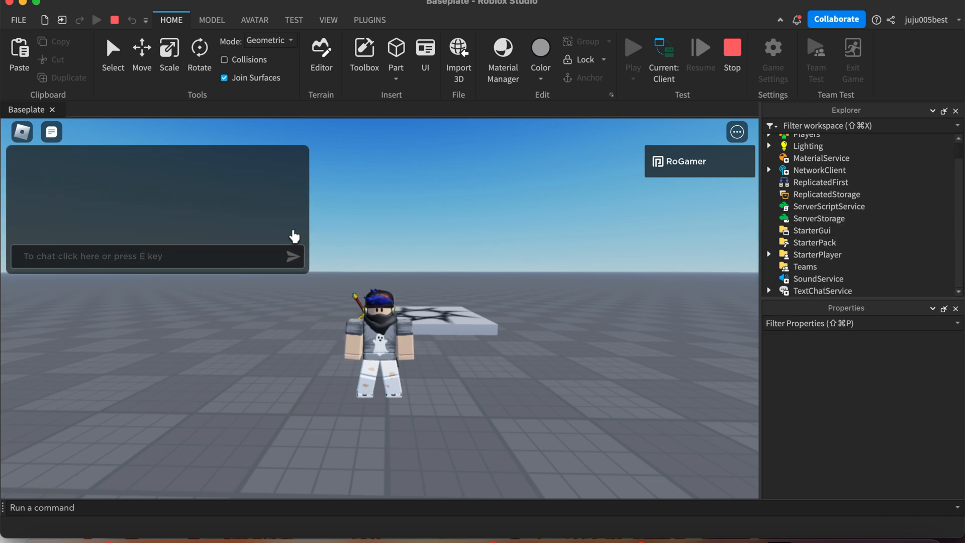
mouse_move(223, 186)
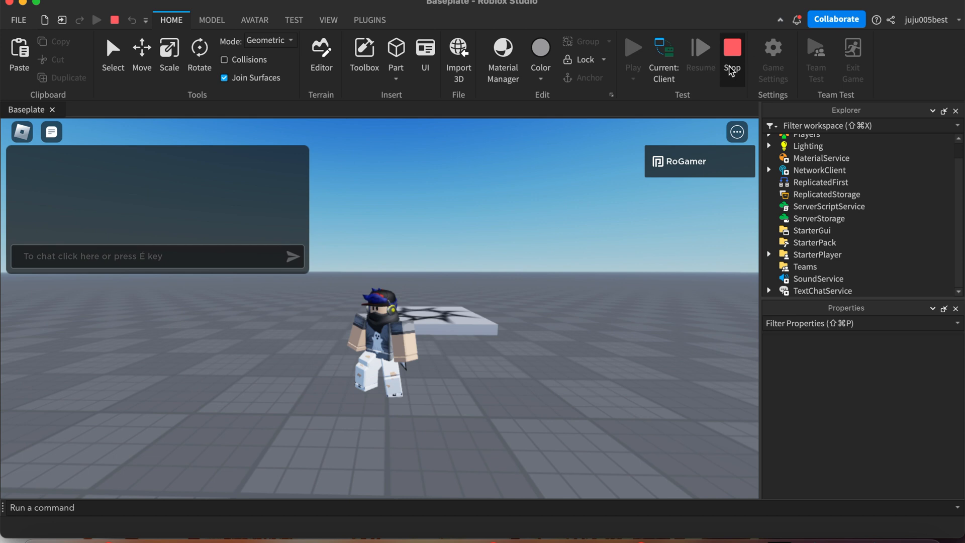
mouse_move(821, 245)
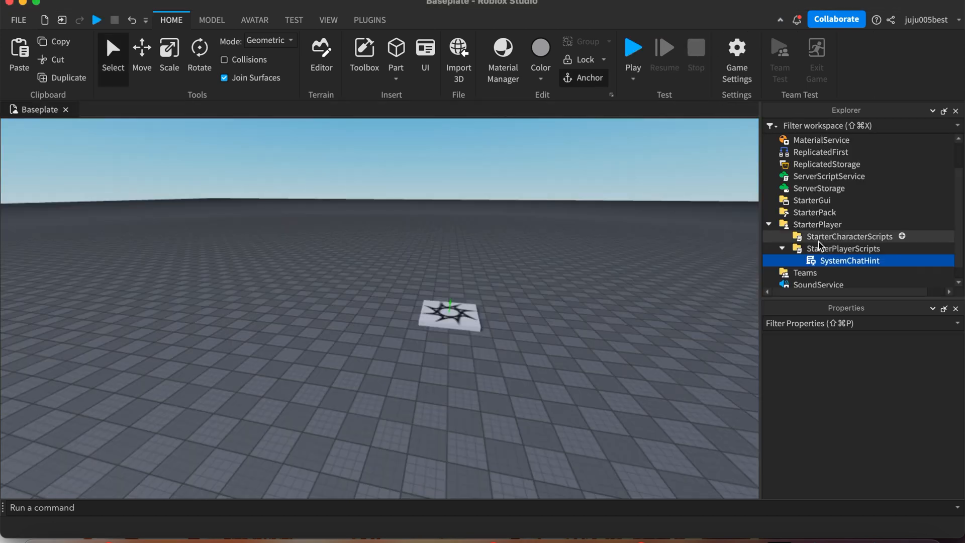
- Set TextChatService ChatVersion to LegacyChatService and start a playtest
left_click(821, 281)
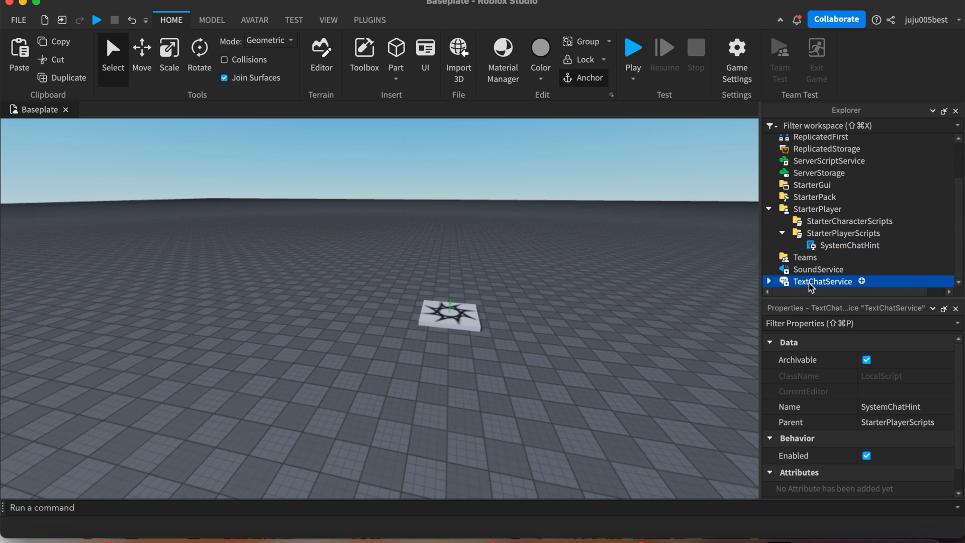
left_click(821, 280)
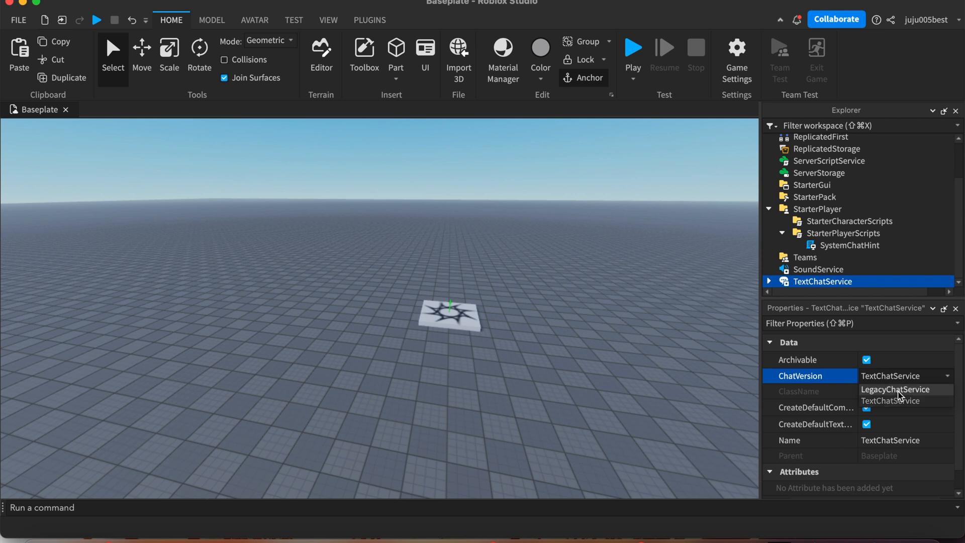
left_click(896, 389)
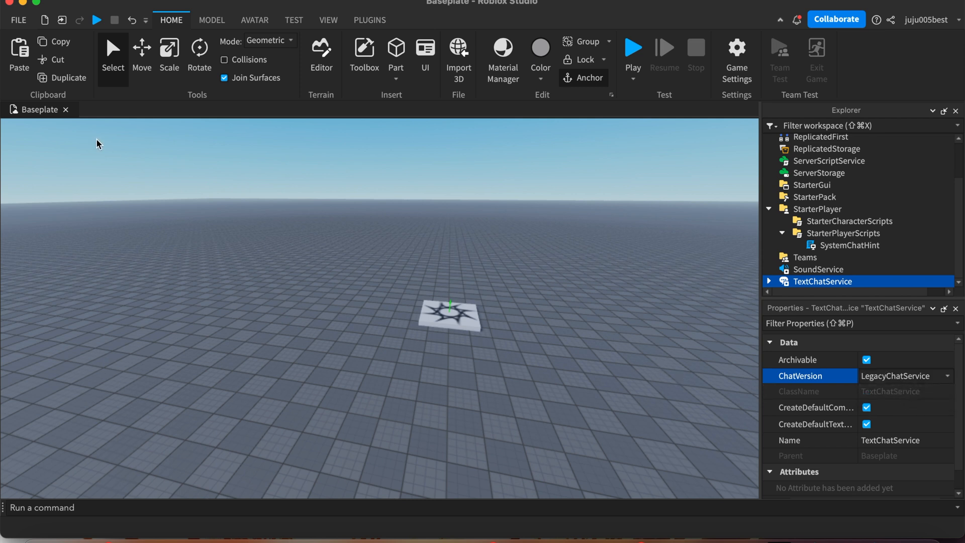
left_click(632, 49)
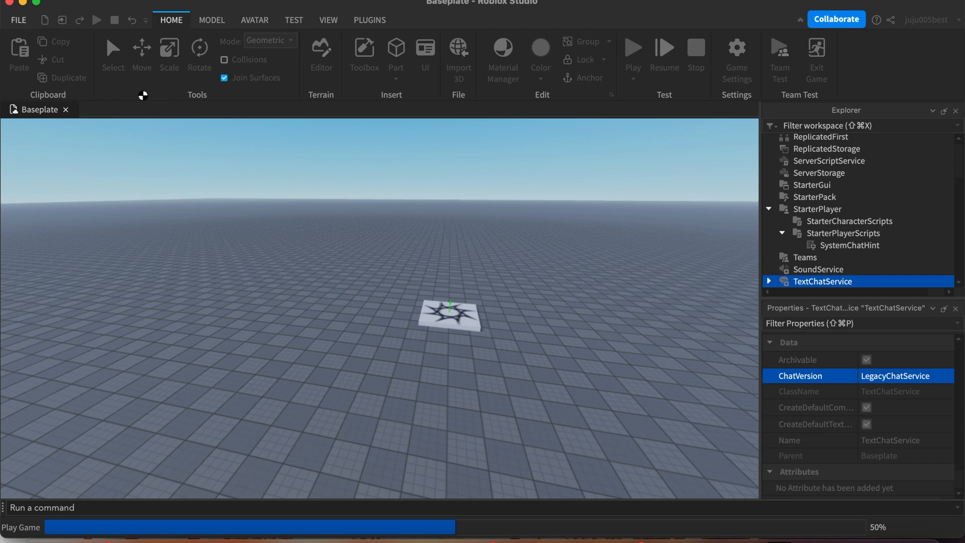